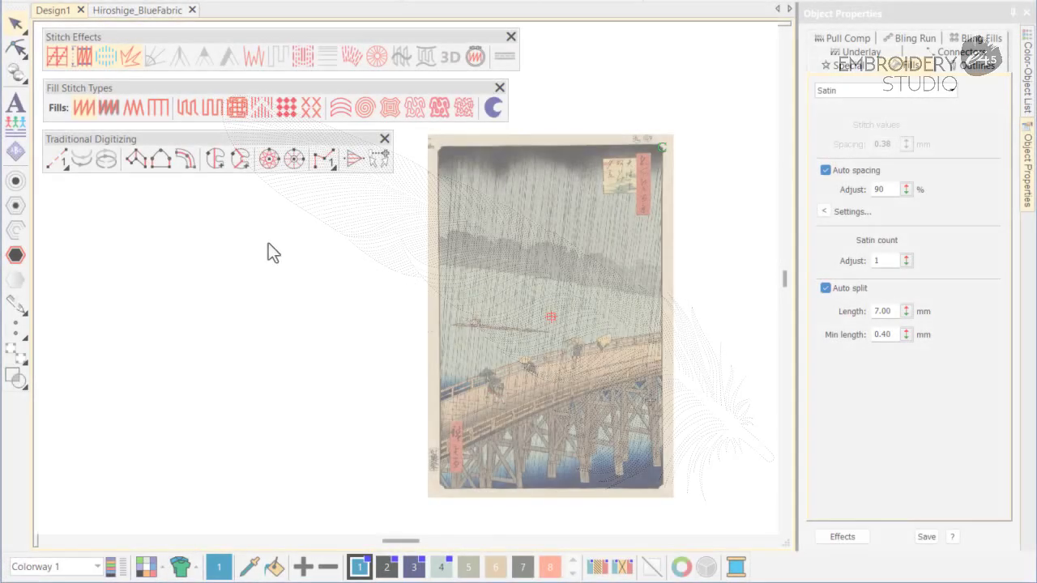
- Choose the Color Blending tool for the blue river fill along the bottom
{"action": "left_click", "coordinate": [188, 108]}
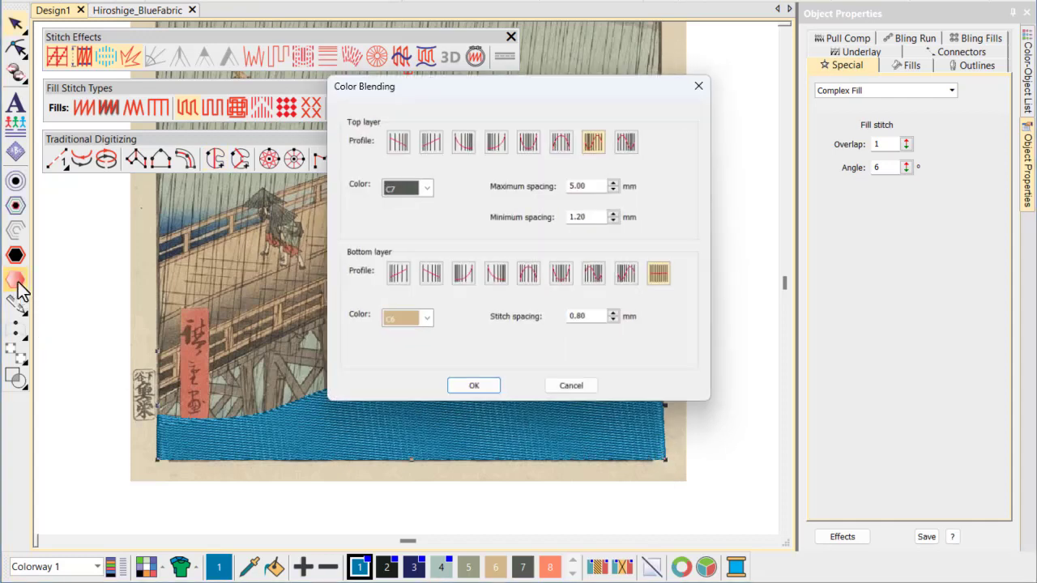
- Set the river blend to dark blue C3 over lighter blue C1, spacing 2.00/0.80 mm
{"action": "left_click", "coordinate": [422, 186]}
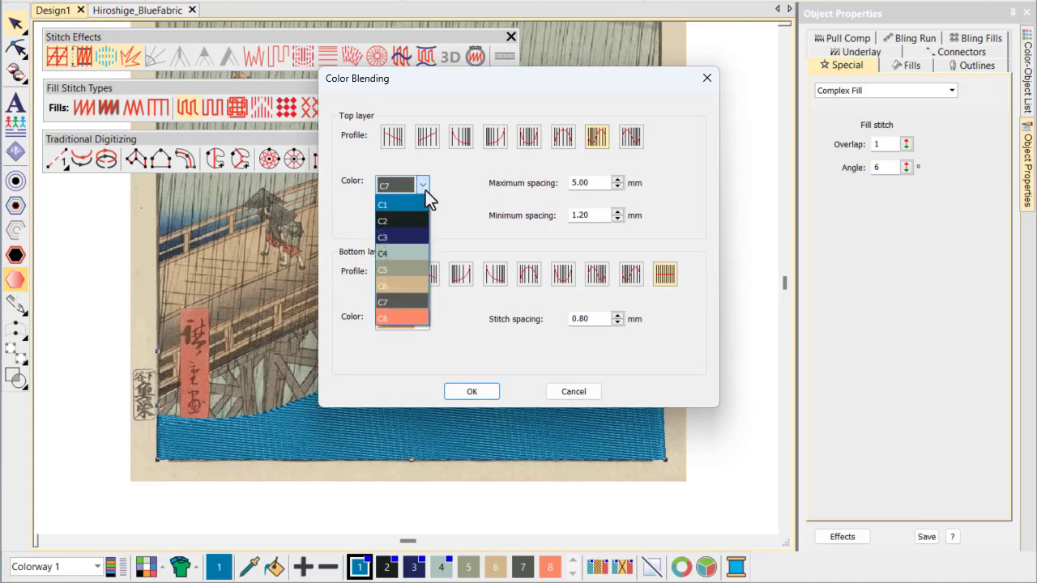
{"action": "left_click", "coordinate": [383, 237]}
{"action": "type", "text": "2"}
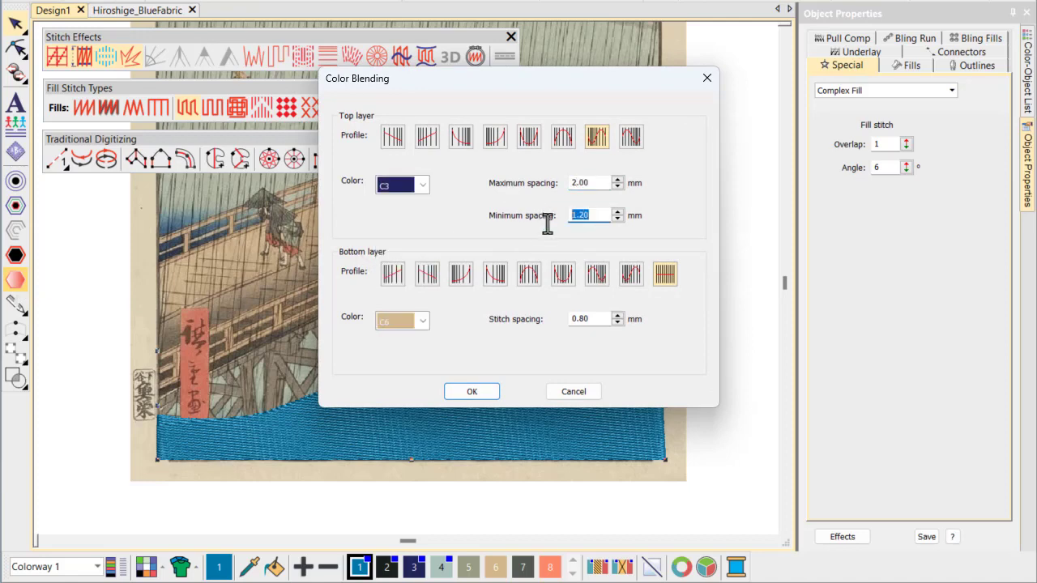
{"action": "left_click", "coordinate": [421, 320]}
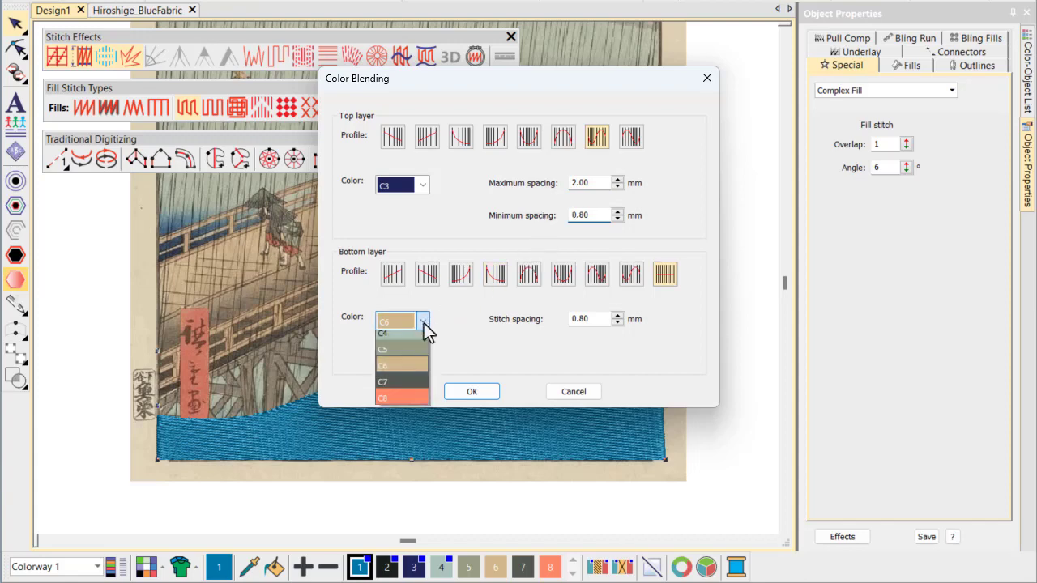
{"action": "left_click", "coordinate": [397, 321]}
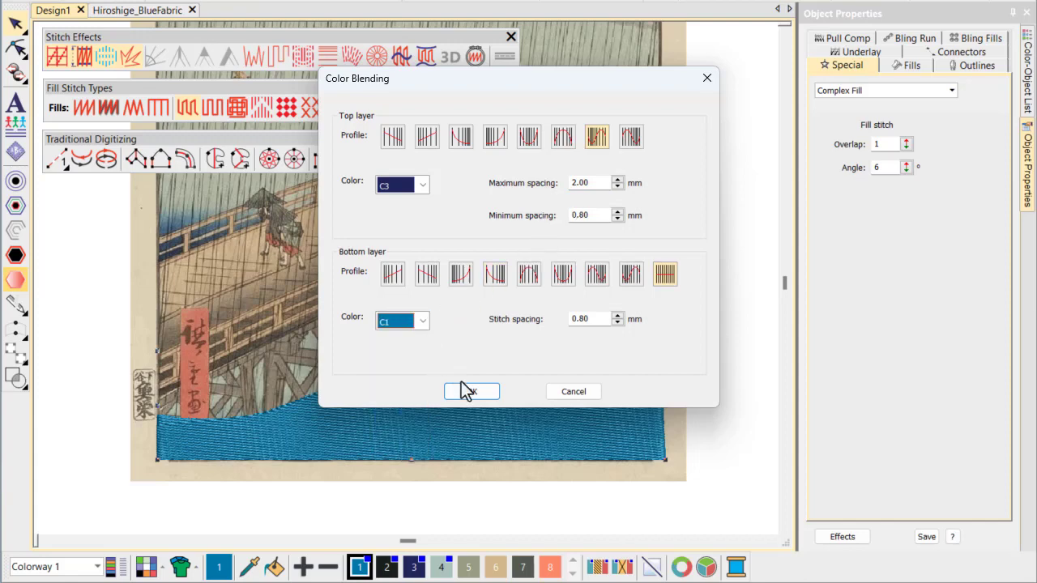
{"action": "left_click", "coordinate": [471, 391]}
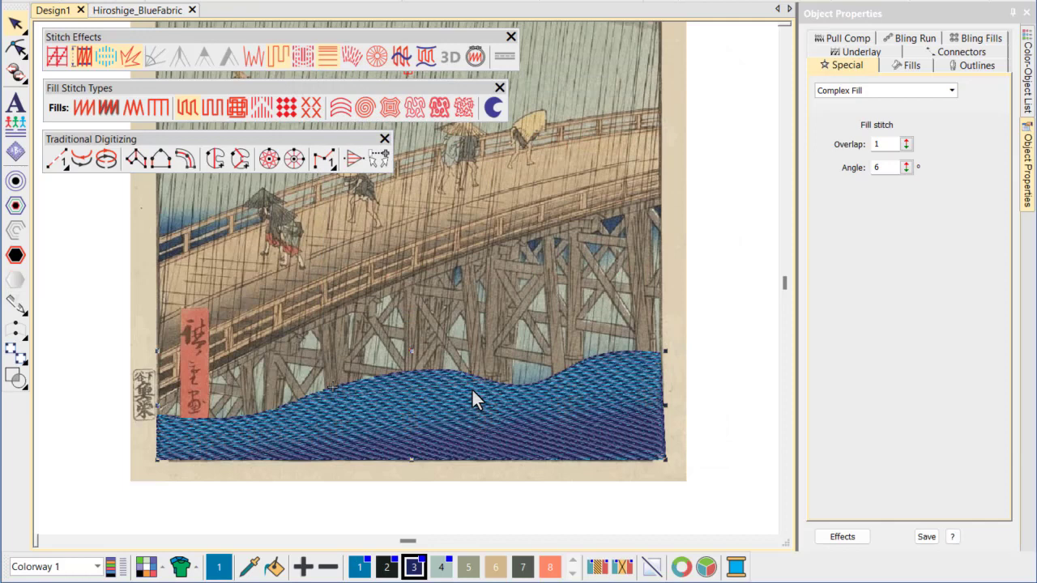
- Outline the remaining water areas around the bridge pilings with Complex Fill
{"action": "left_click", "coordinate": [358, 566]}
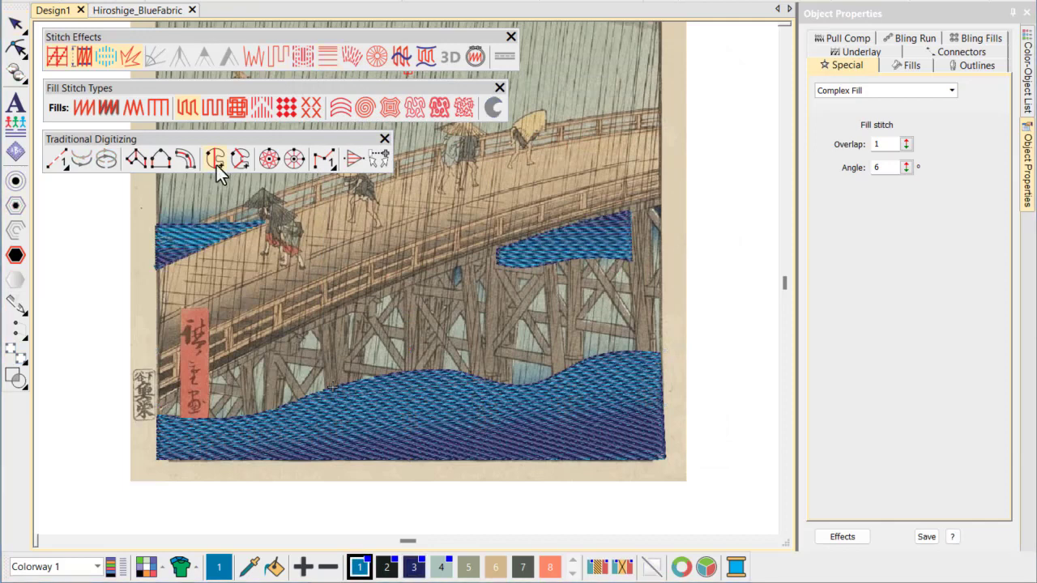
{"action": "mouse_move", "coordinate": [636, 271]}
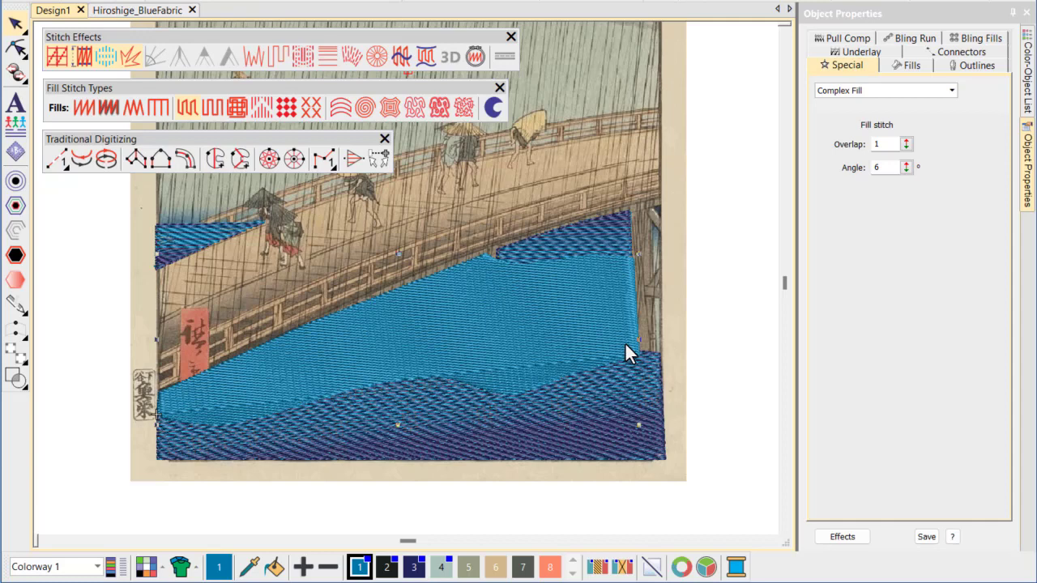
{"action": "mouse_move", "coordinate": [58, 61]}
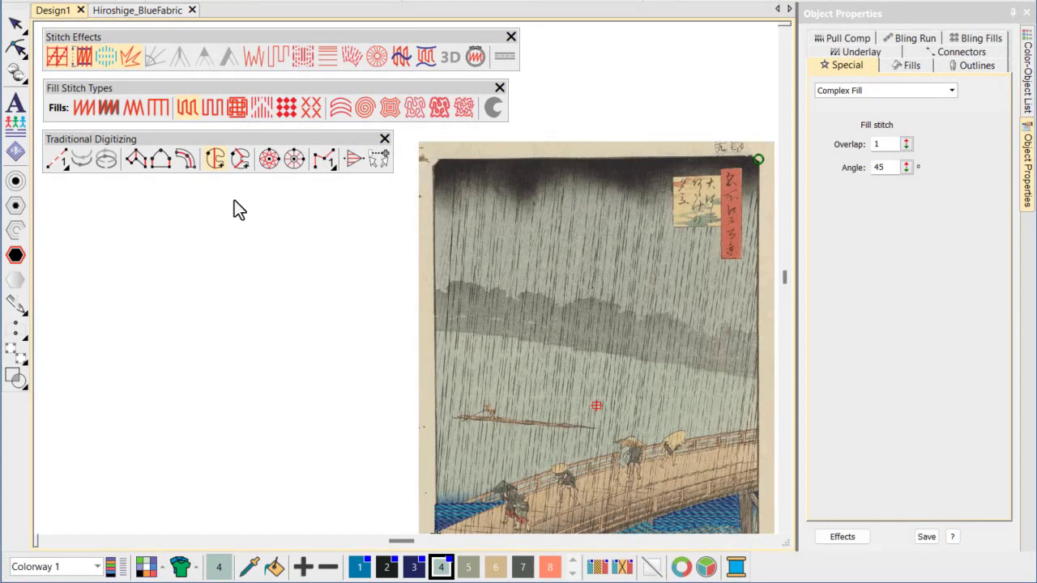
{"action": "mouse_move", "coordinate": [433, 170]}
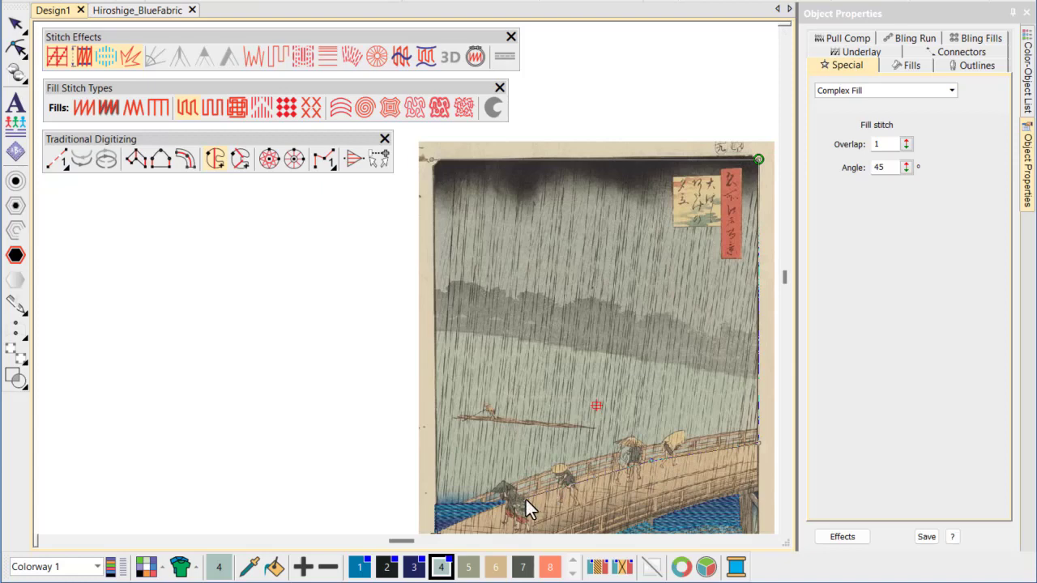
{"action": "mouse_move", "coordinate": [441, 522]}
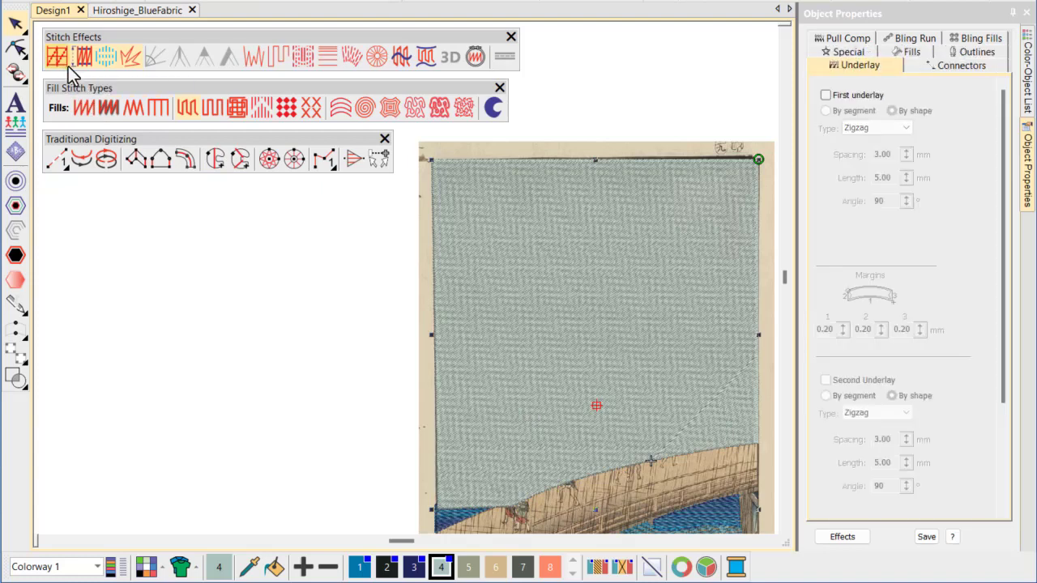
- Give the sky fill accordion spacing, 10 to 3.00 mm, angled at 45°
{"action": "left_click", "coordinate": [279, 56]}
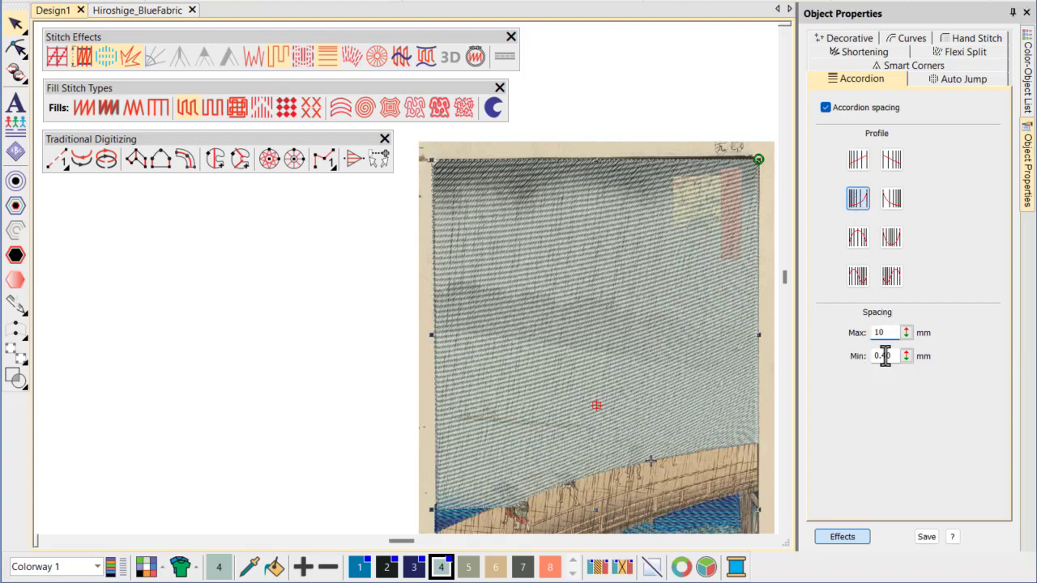
{"action": "type", "text": "3.00"}
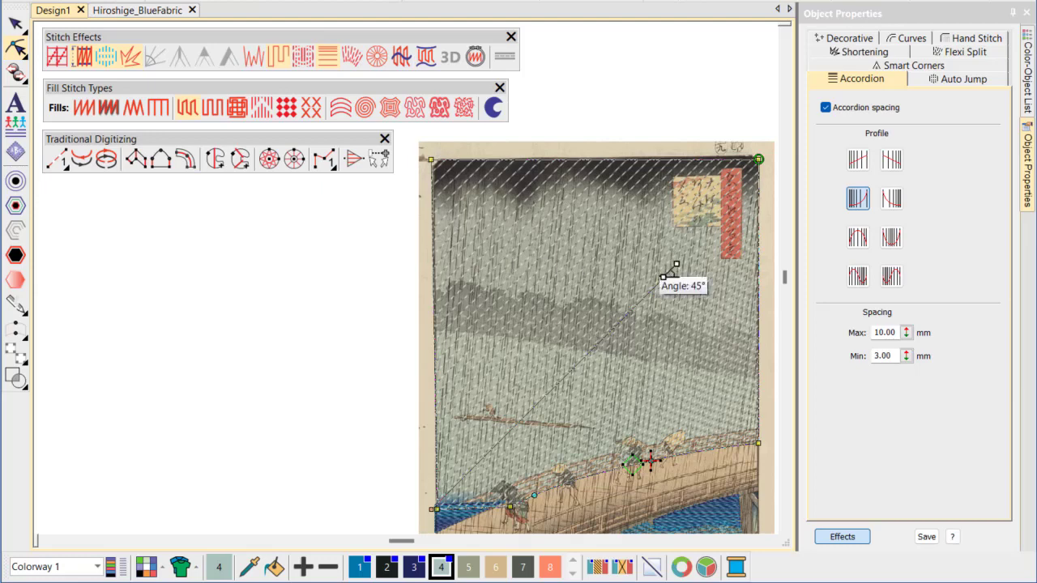
{"action": "left_click_drag", "start_coordinate": [676, 267], "coordinate": [720, 493]}
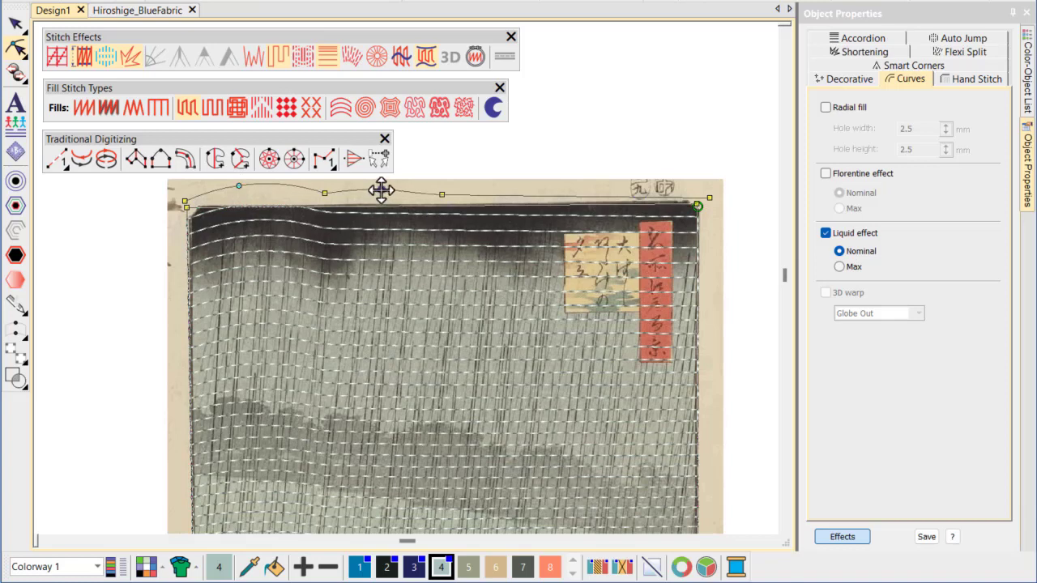
- Apply Curved Fill to make the sky stitches wavy, then pick near-black color 2
{"action": "left_click", "coordinate": [826, 233]}
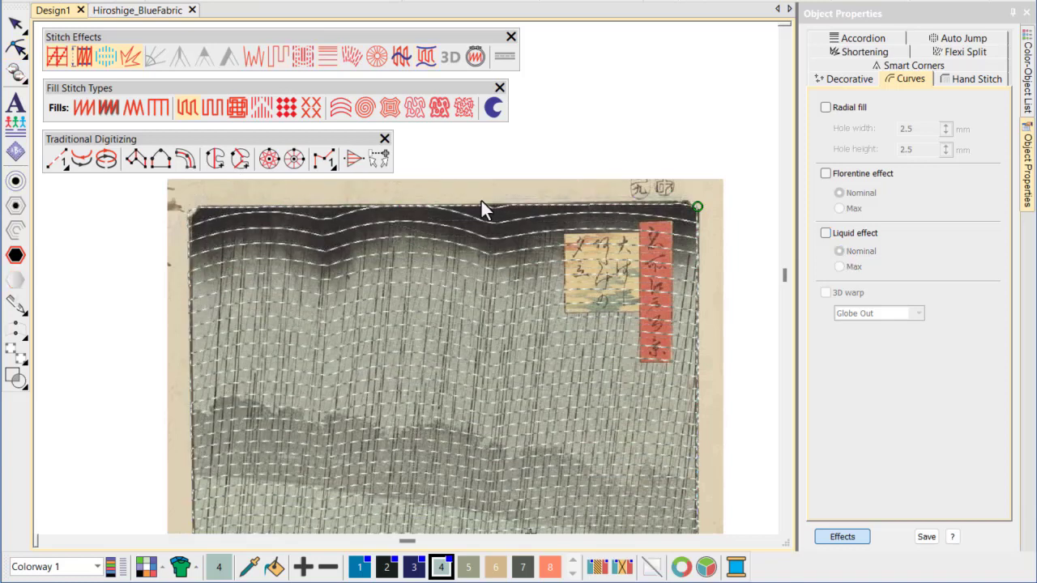
{"action": "left_click", "coordinate": [386, 566]}
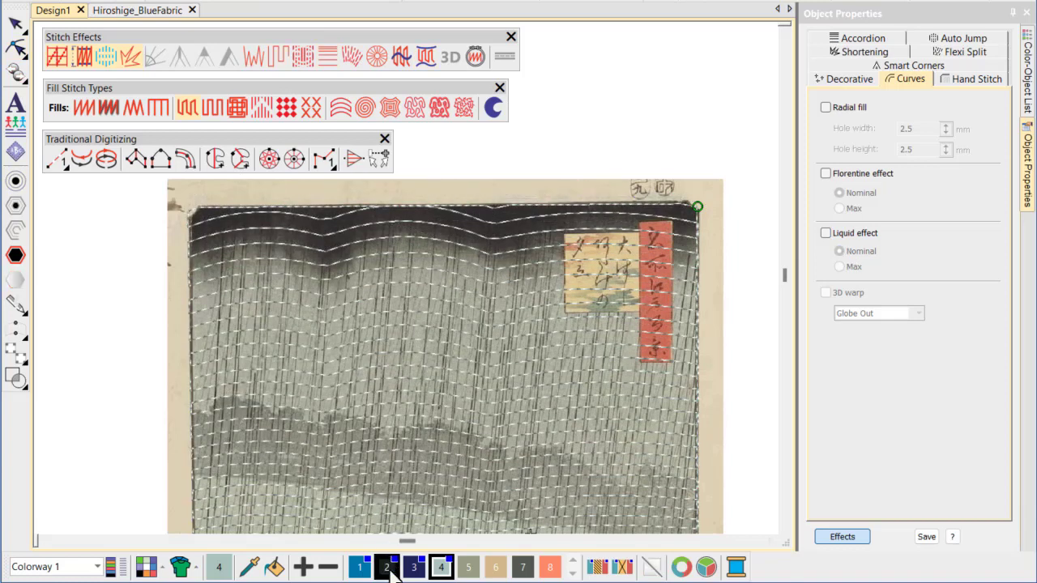
{"action": "left_click", "coordinate": [214, 159]}
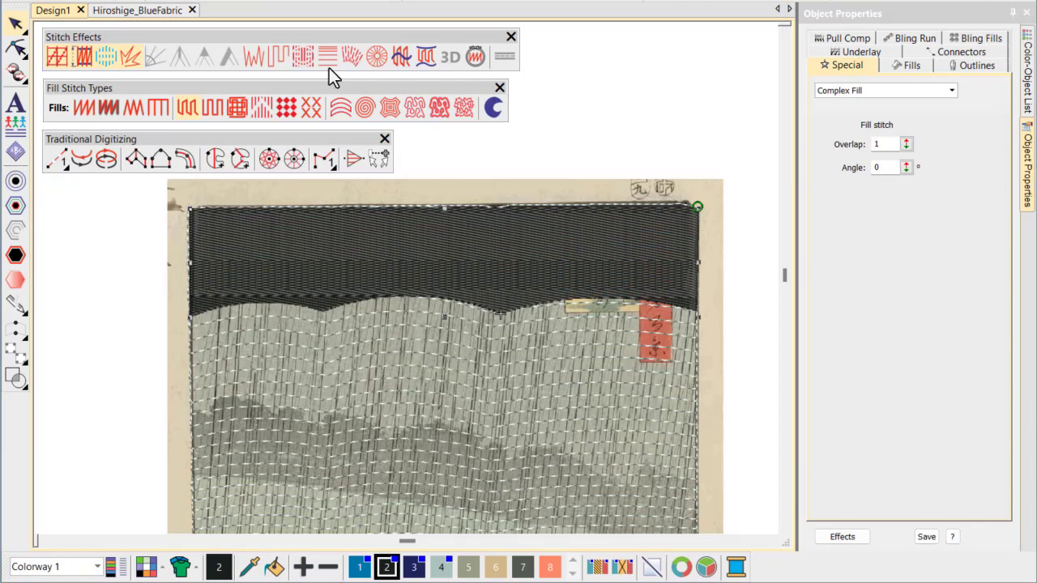
- Give the cloud fill gradient accordion spacing fading downward, and enable Trapunto
{"action": "left_click", "coordinate": [327, 56]}
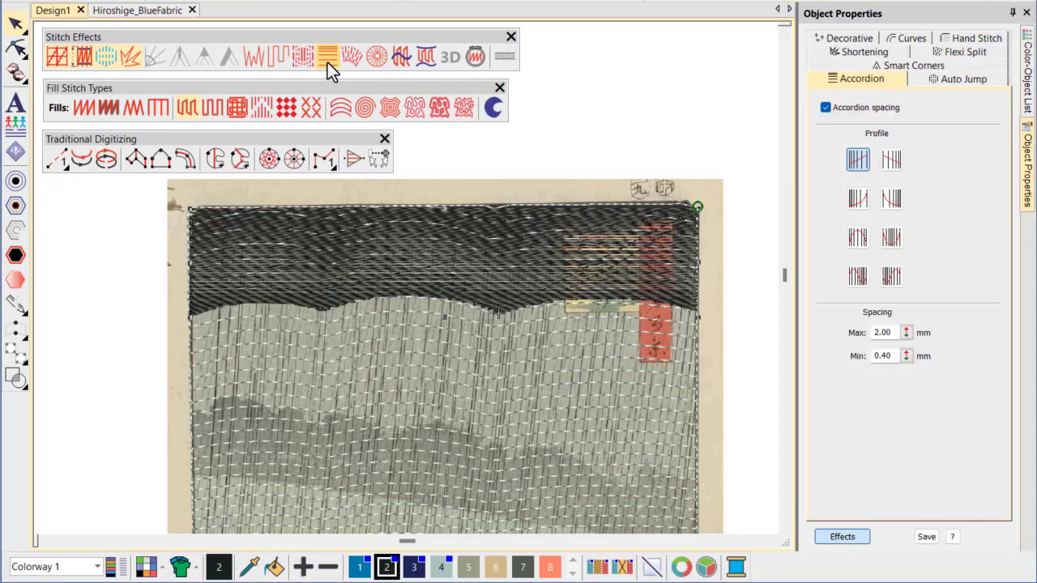
{"action": "left_click", "coordinate": [857, 275]}
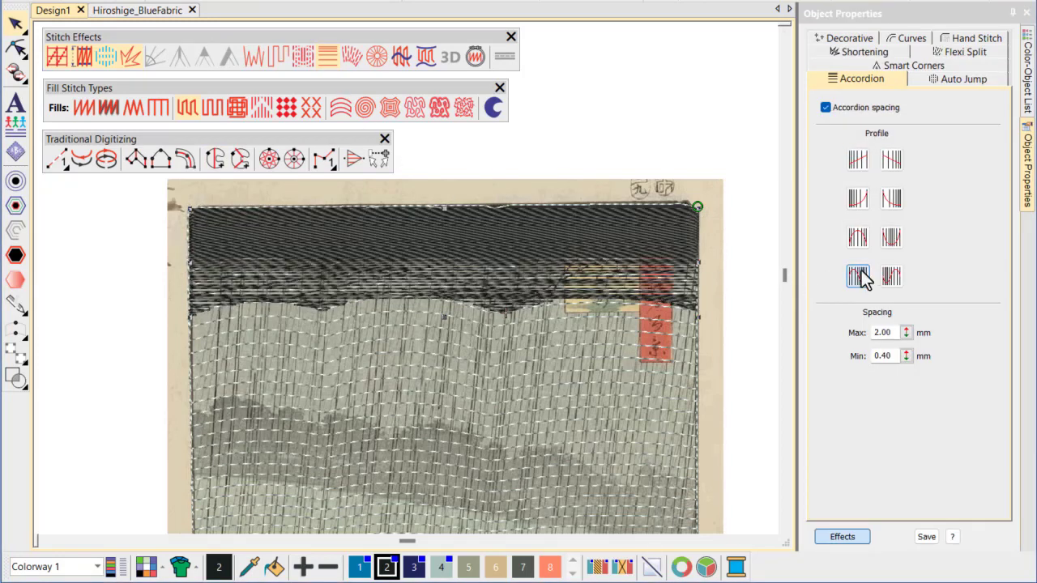
{"action": "left_click", "coordinate": [401, 56]}
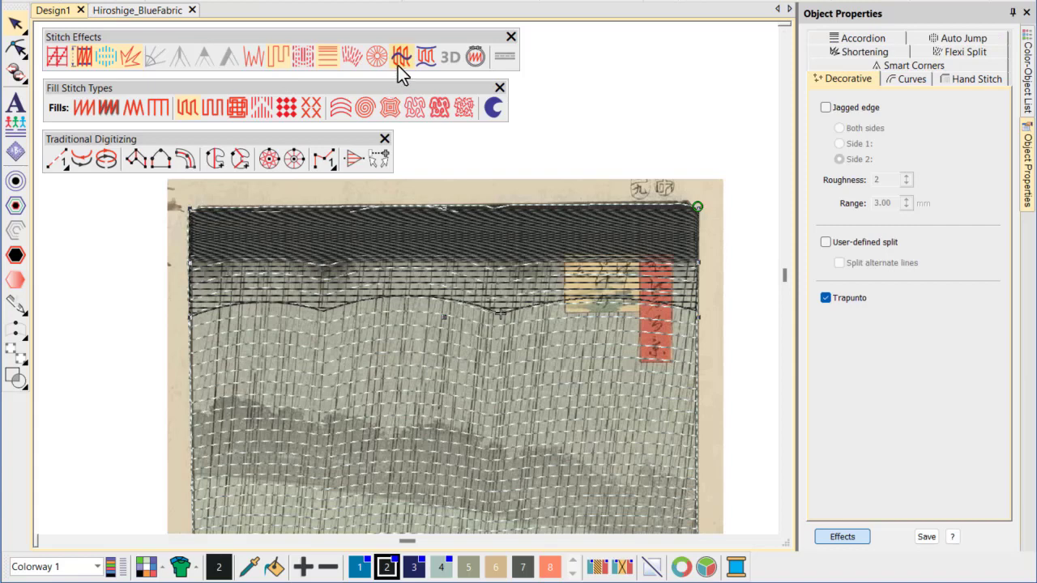
{"action": "left_click", "coordinate": [911, 78]}
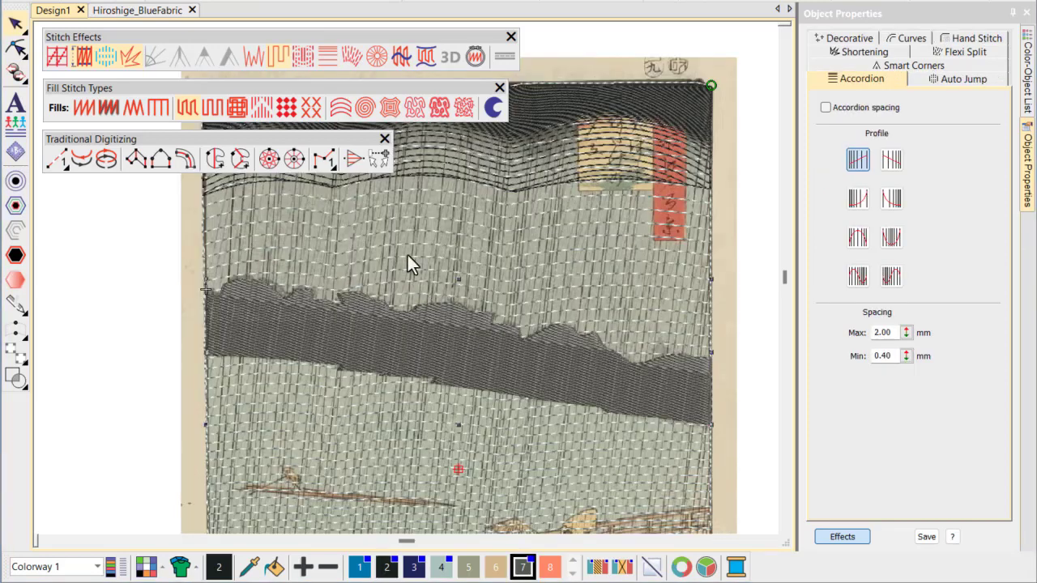
- Select color 7 and fill the distant dark grey treeline band
{"action": "left_click", "coordinate": [825, 107]}
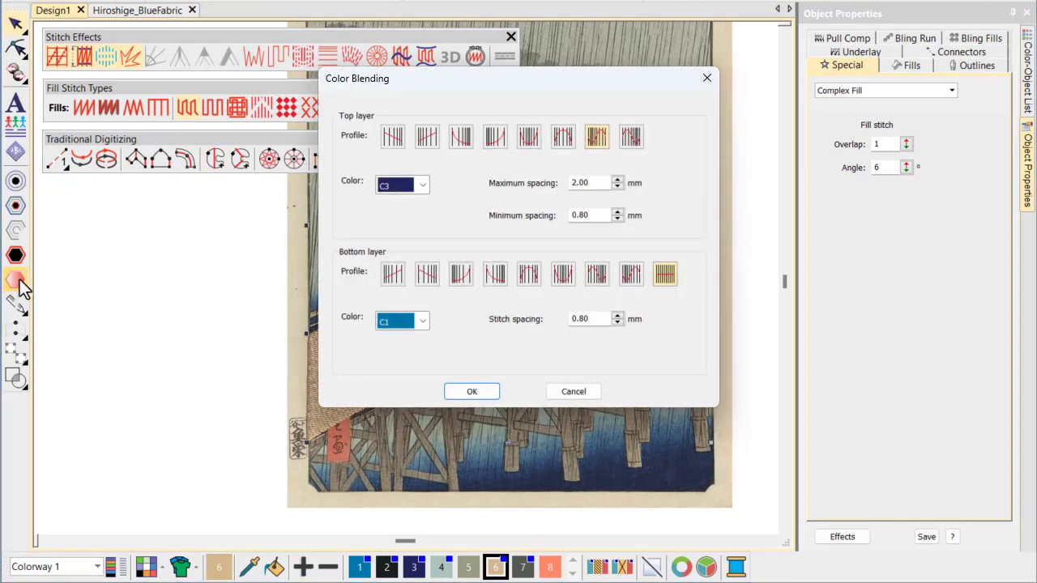
- Blend the bridge deck as dark grey C7 over tan C6, spacing 5.00/1.20 mm
{"action": "left_click", "coordinate": [422, 185]}
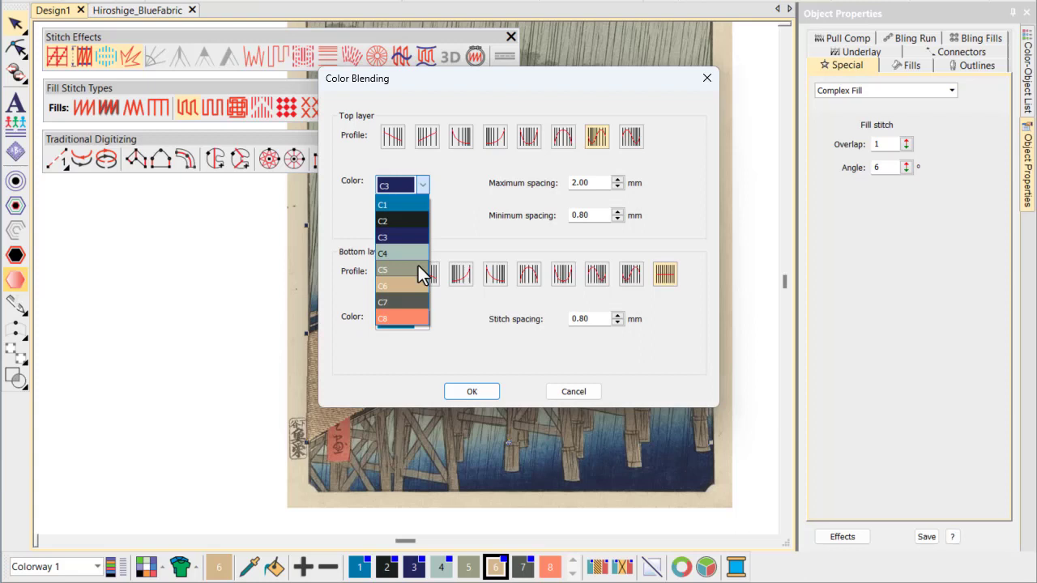
{"action": "left_click", "coordinate": [396, 302]}
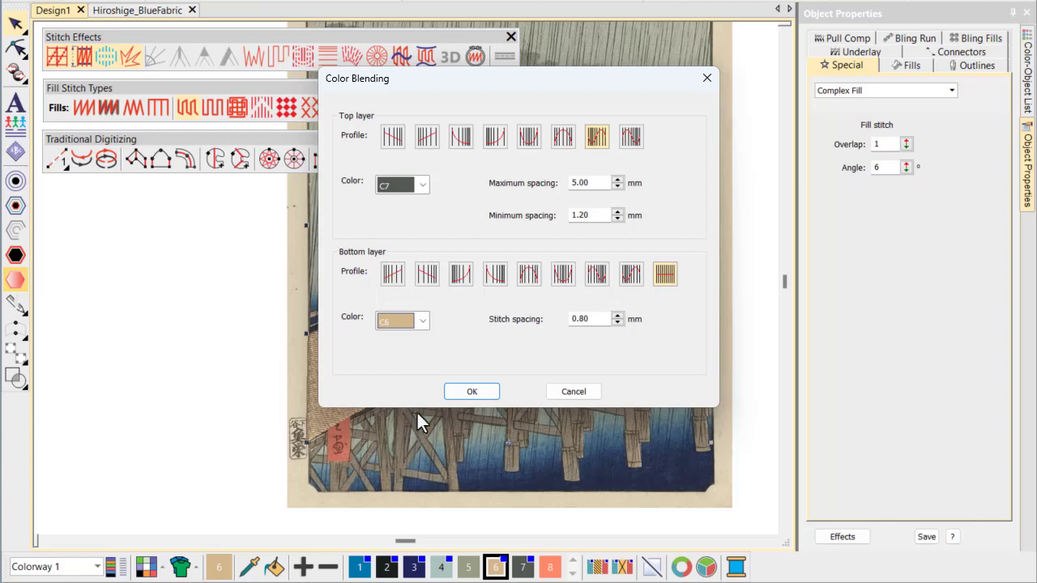
{"action": "left_click", "coordinate": [471, 391]}
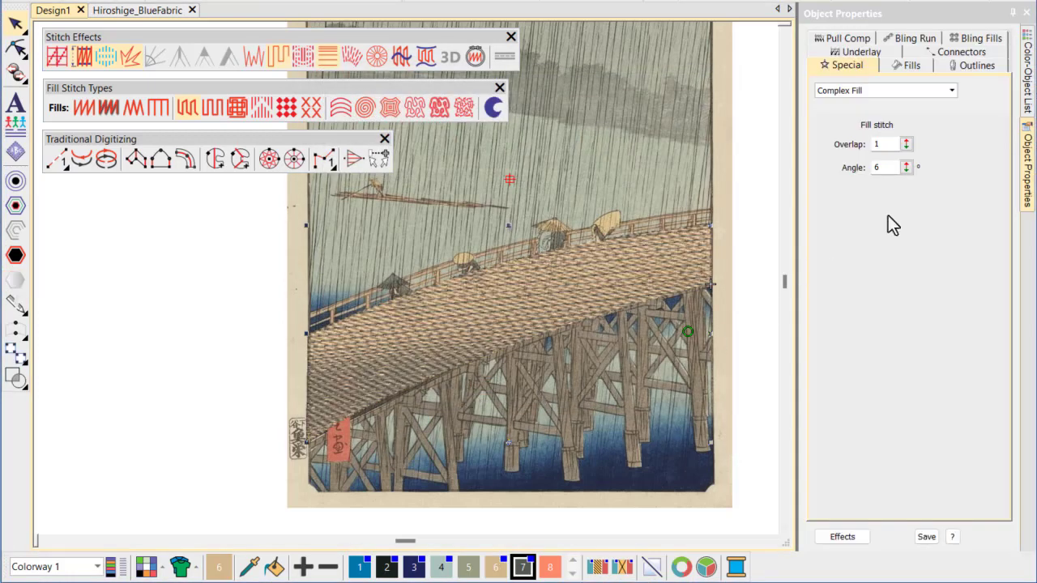
- End the current tool to complete the remaining bridge parts
{"action": "right_click", "coordinate": [828, 393]}
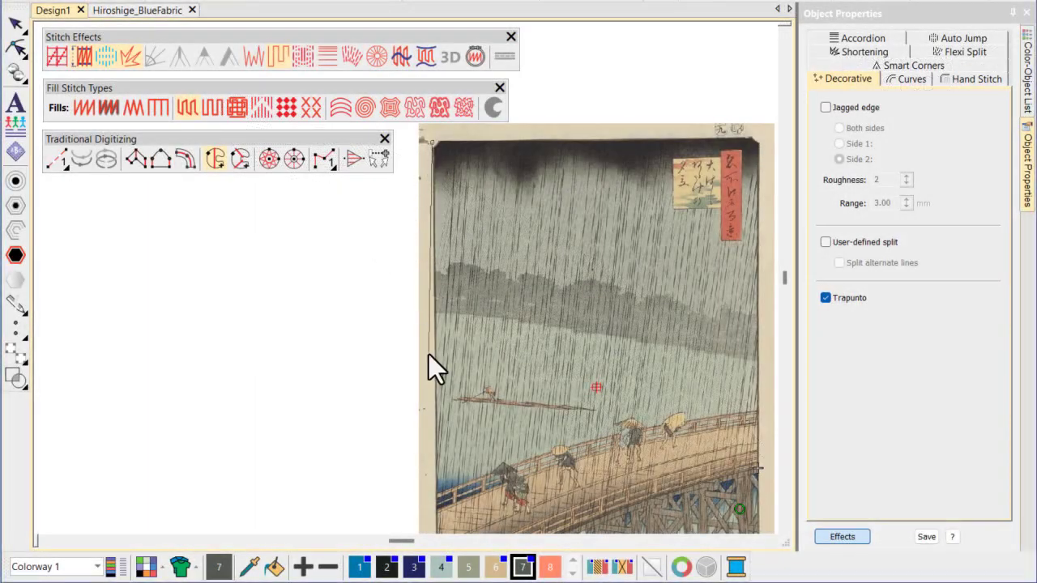
{"action": "mouse_move", "coordinate": [531, 490]}
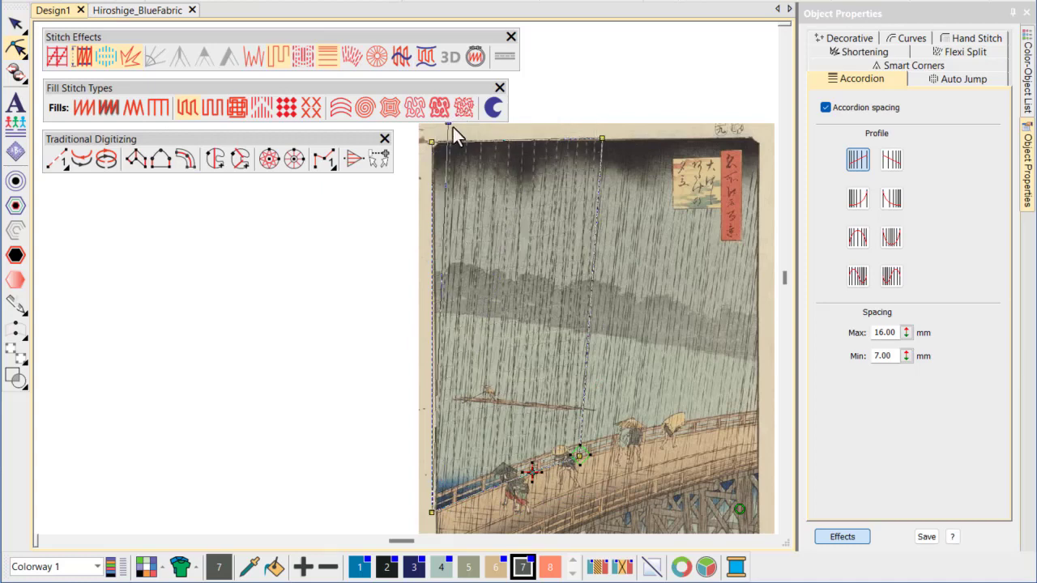
- Digitize the color 7 rain streaks with 16.00 to 7.00 mm accordion spacing
{"action": "left_click", "coordinate": [824, 107]}
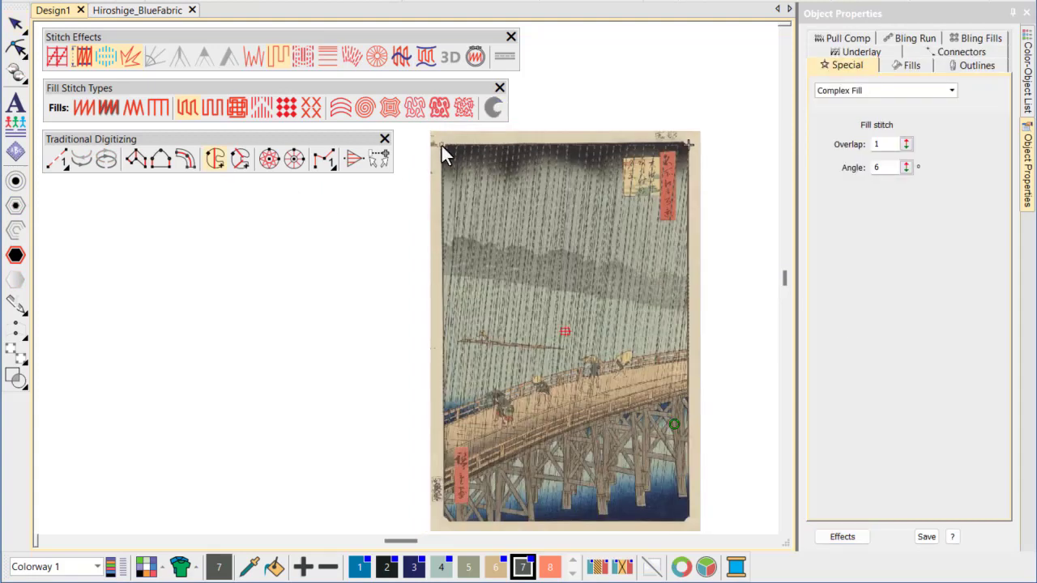
{"action": "mouse_move", "coordinate": [518, 530]}
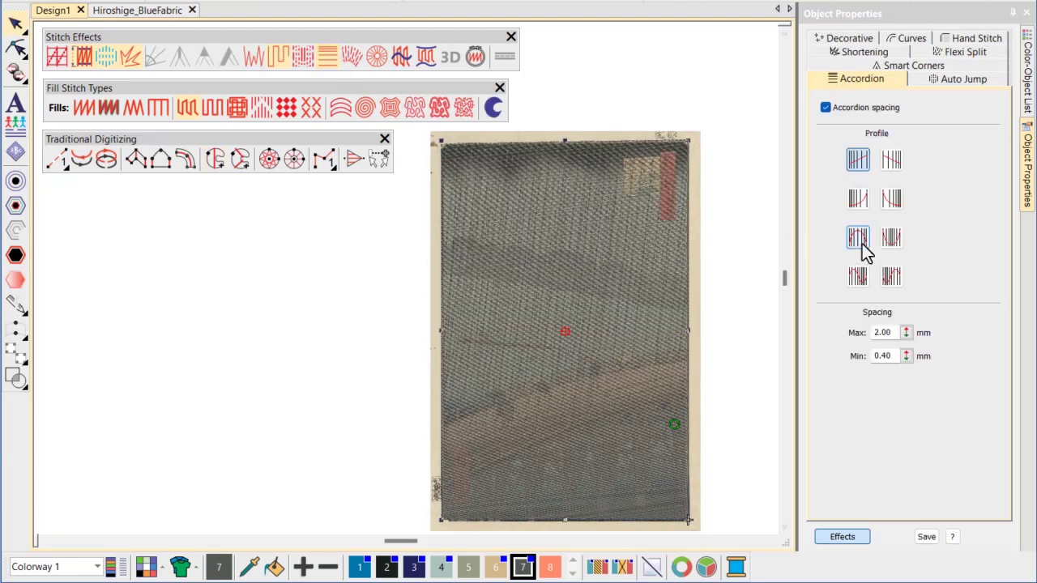
- Enter 20.00 for the denser rain layer's Accordion spacing and show the Color-Object List
{"action": "type", "text": "20.00"}
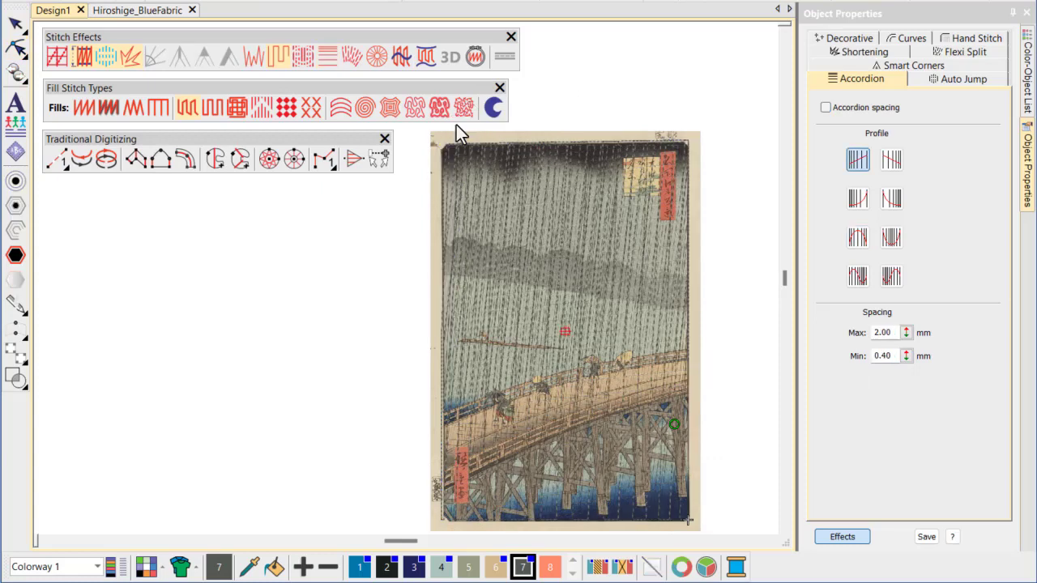
{"action": "left_click", "coordinate": [1027, 61]}
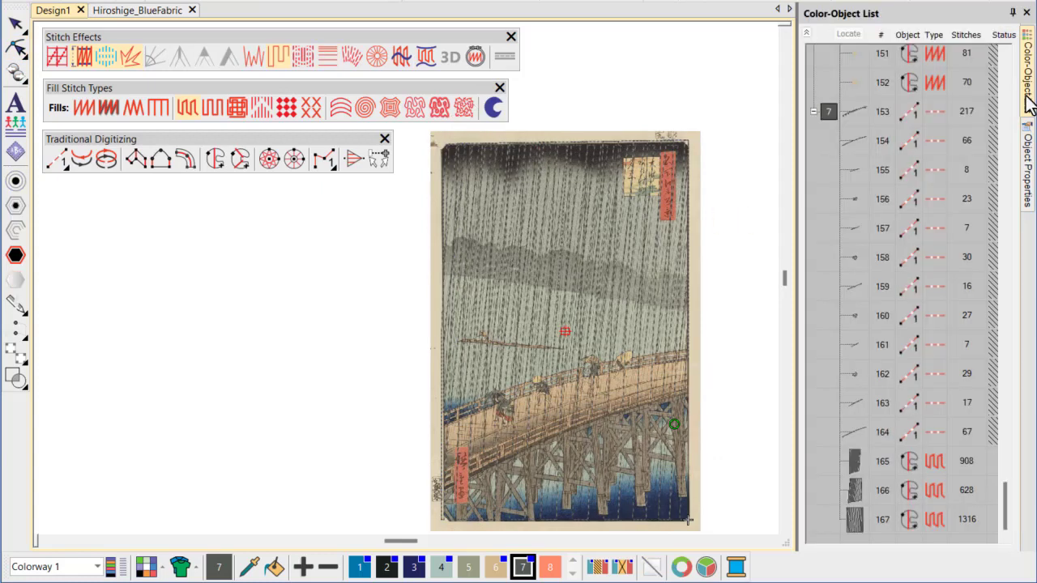